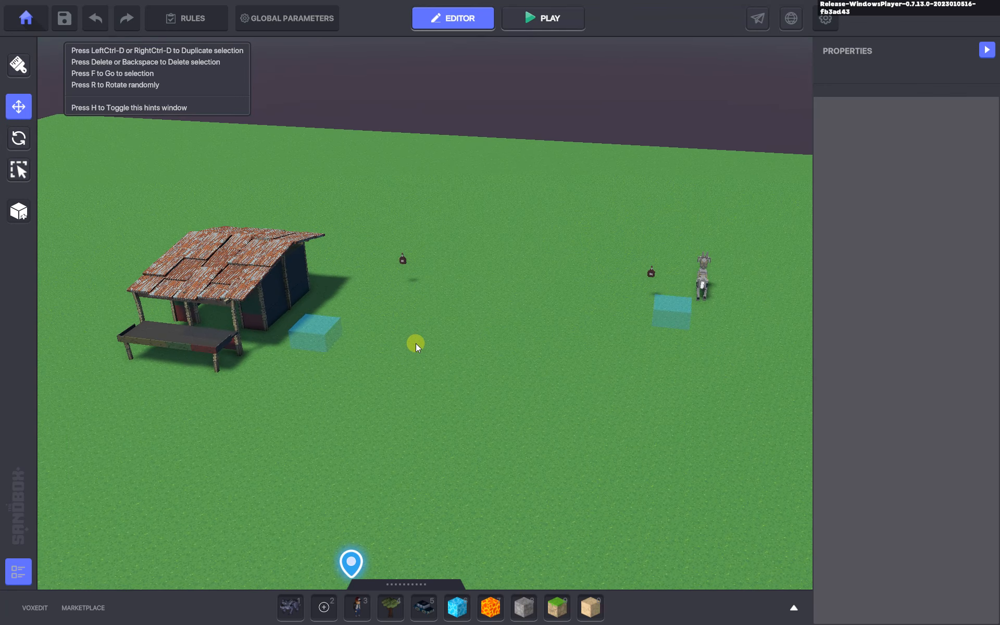
Step: Expand the POI quest in Rules to review its unlock, launch, counter and completion settings
{"action": "left_click", "coordinate": [186, 19]}
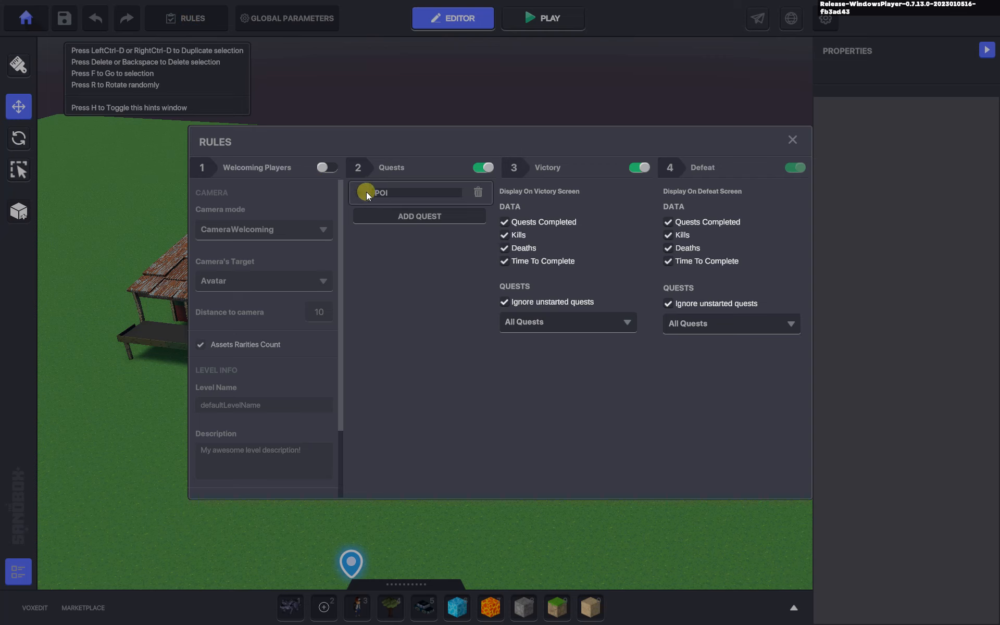
{"action": "left_click", "coordinate": [366, 193]}
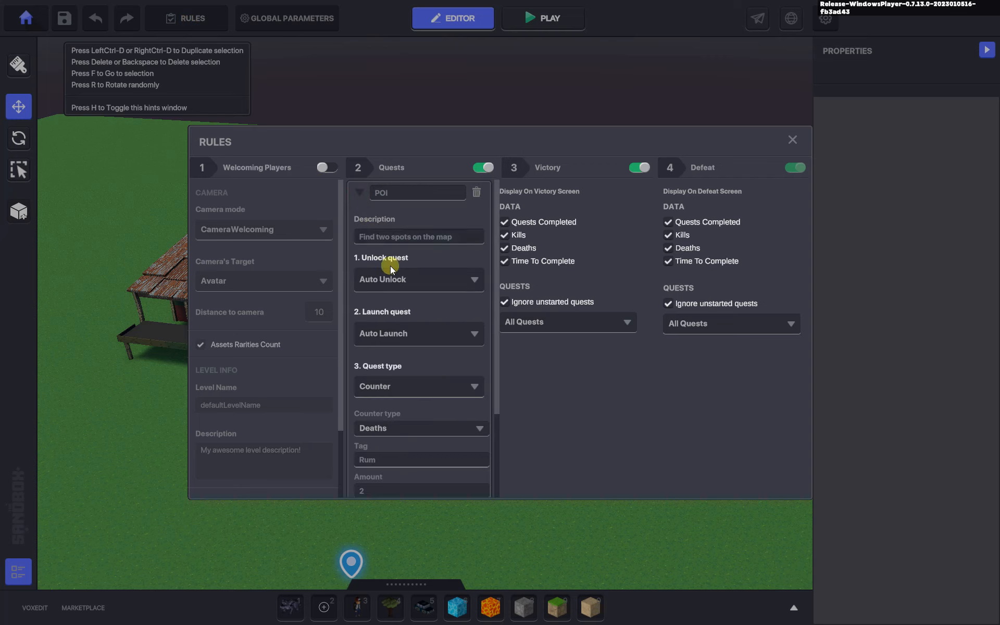
{"action": "mouse_move", "coordinate": [352, 334]}
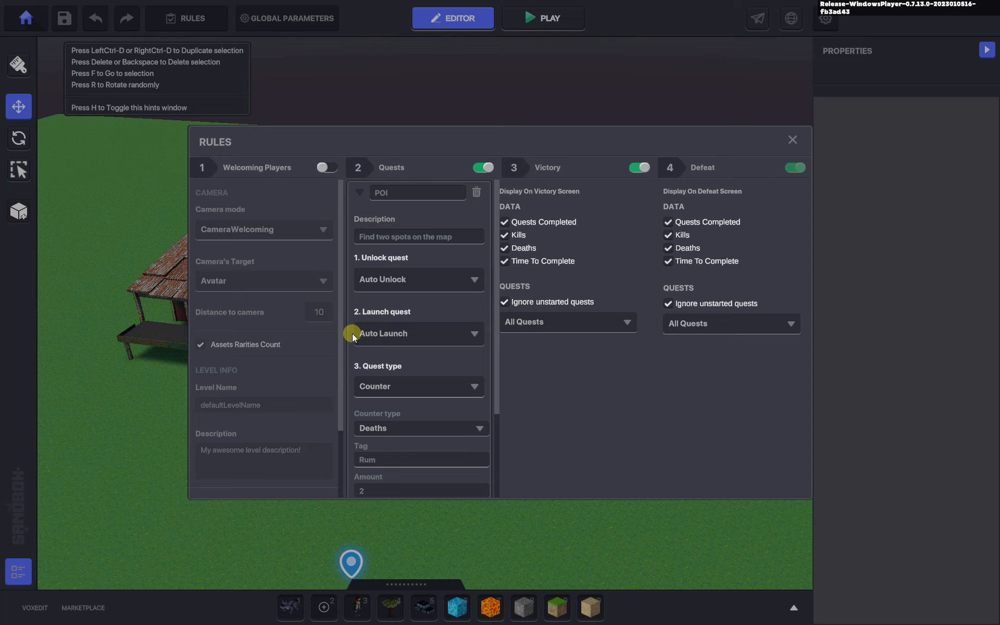
{"action": "mouse_move", "coordinate": [361, 351]}
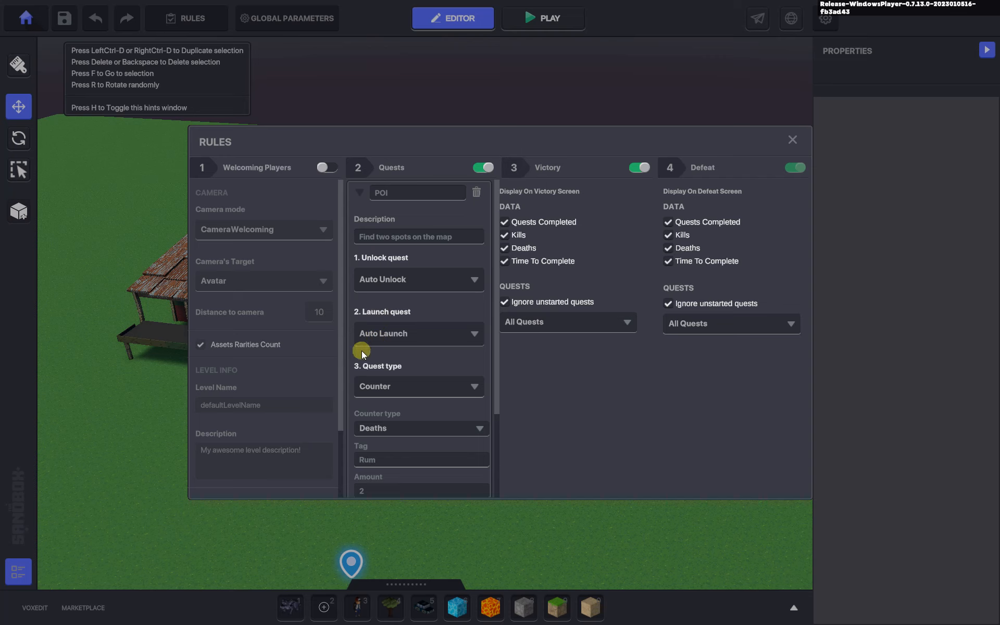
{"action": "scroll", "scroll_direction": "down", "scroll_amount": 3}
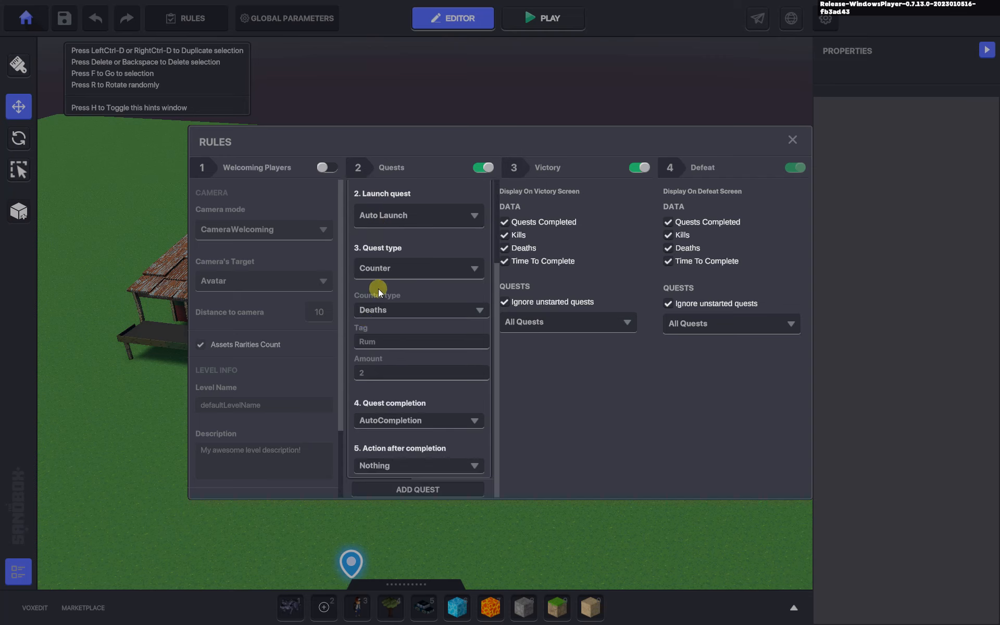
{"action": "mouse_move", "coordinate": [373, 326]}
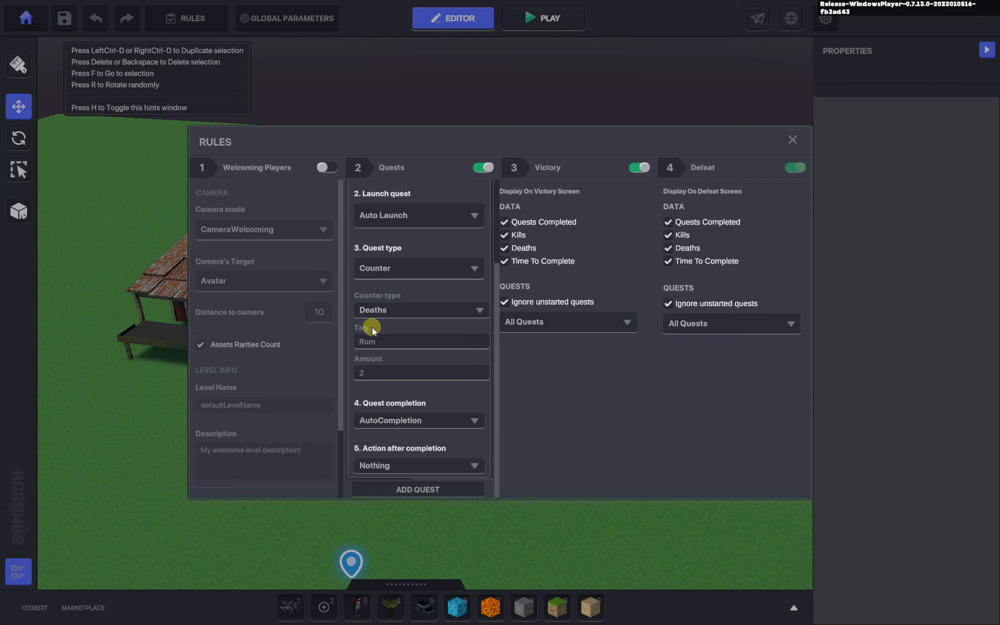
{"action": "mouse_move", "coordinate": [369, 366]}
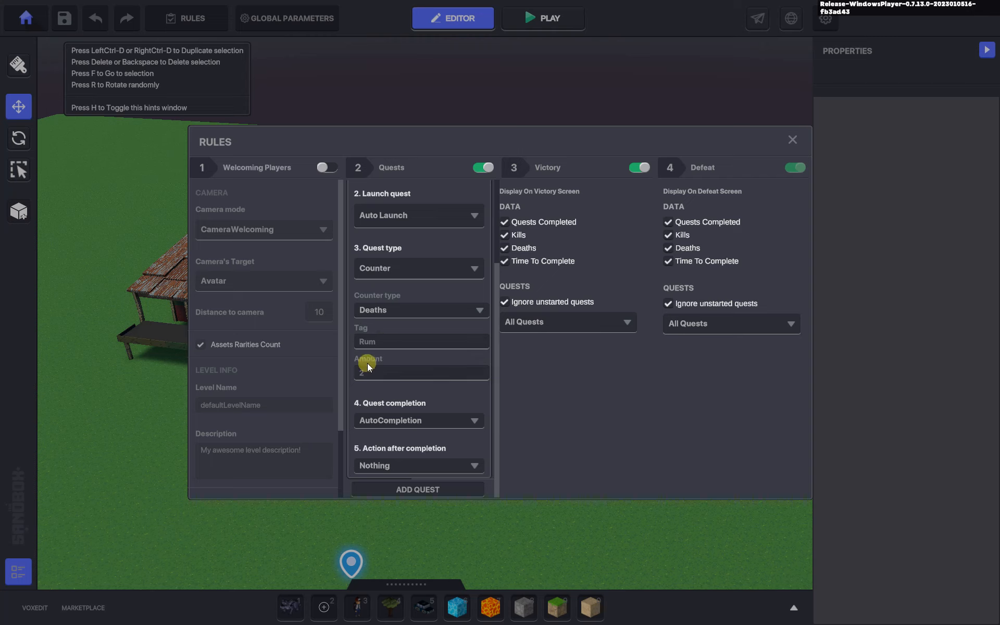
{"action": "mouse_move", "coordinate": [371, 350]}
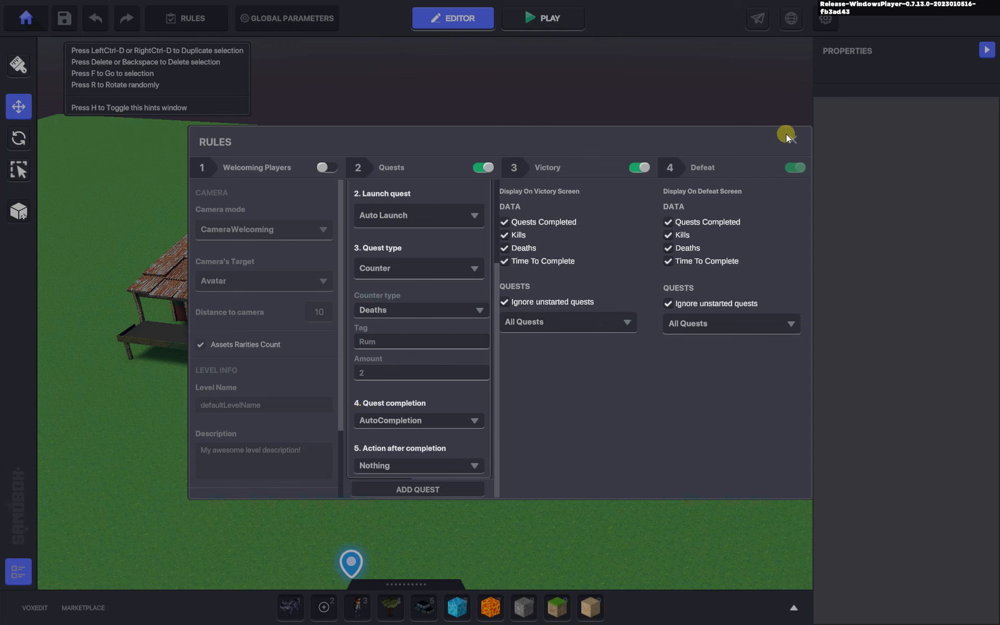
Step: Close the Rules dialog and scroll the Black River Rum bottle's Health component settings
{"action": "left_click", "coordinate": [795, 137]}
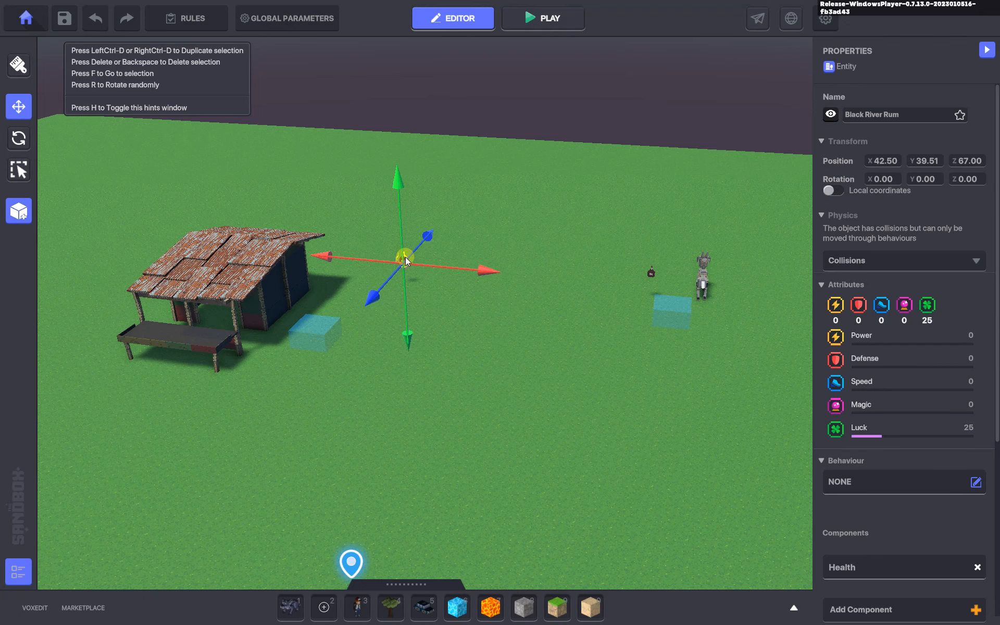
{"action": "scroll", "scroll_direction": "down", "scroll_amount": 3}
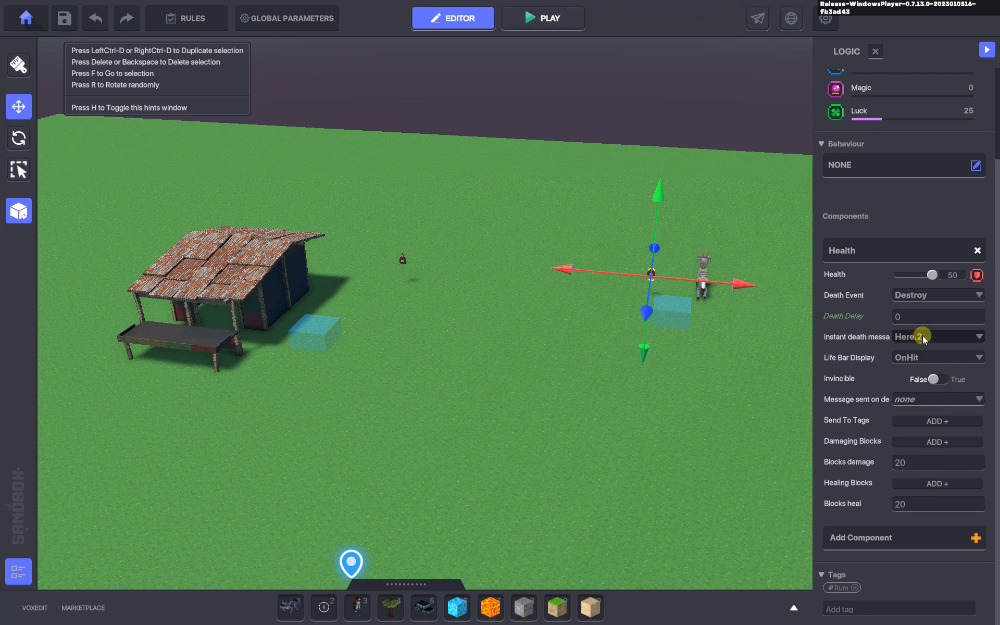
{"action": "mouse_move", "coordinate": [862, 579]}
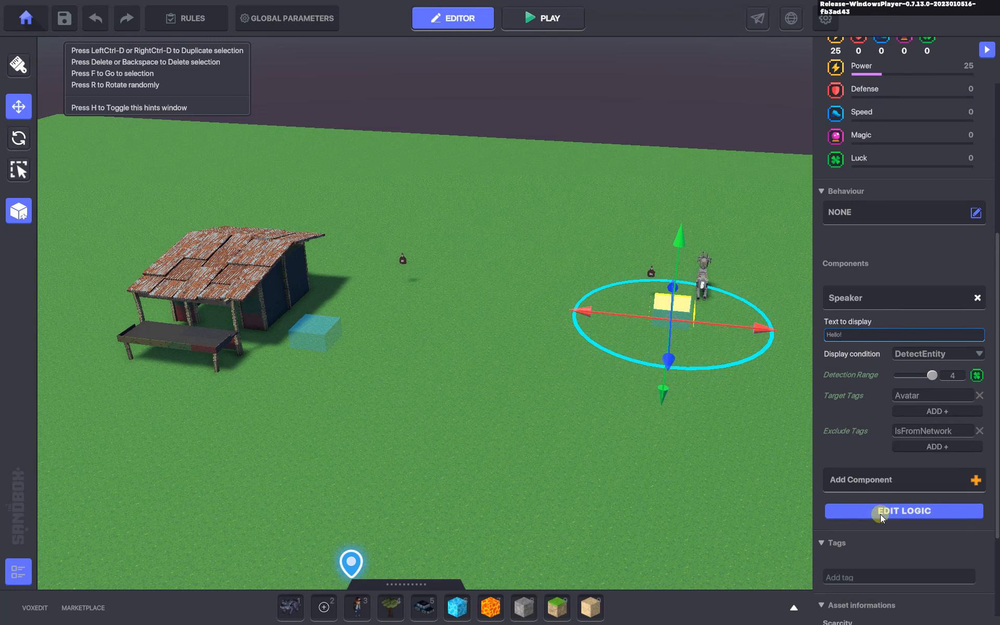
Step: Select the hut's speaker trigger and expand its Speaker logic: 'Hello!', Avatar detection, 5 s auto-hide
{"action": "left_click", "coordinate": [903, 510]}
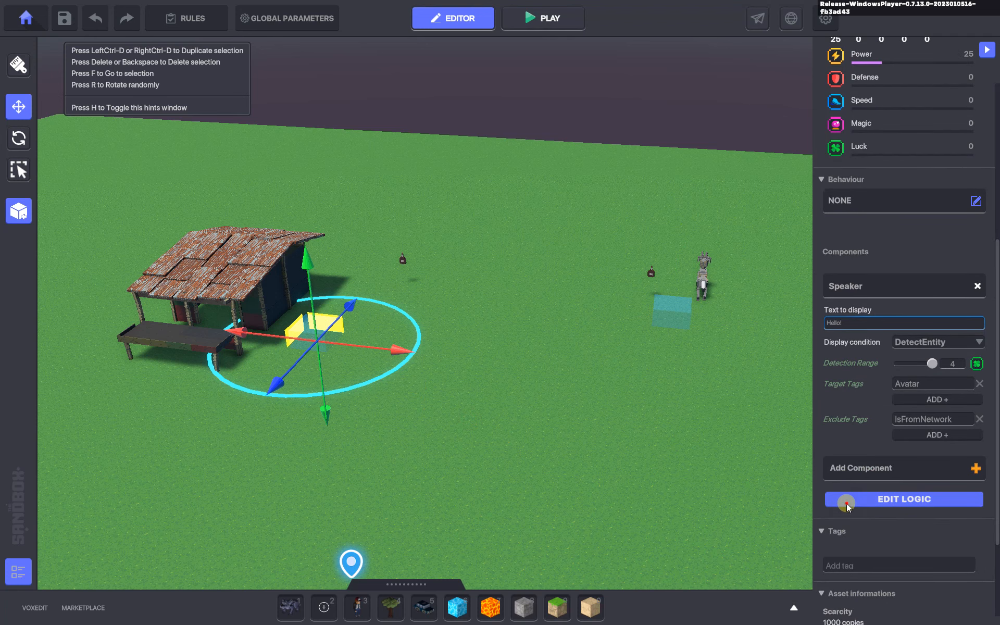
{"action": "left_click", "coordinate": [903, 499]}
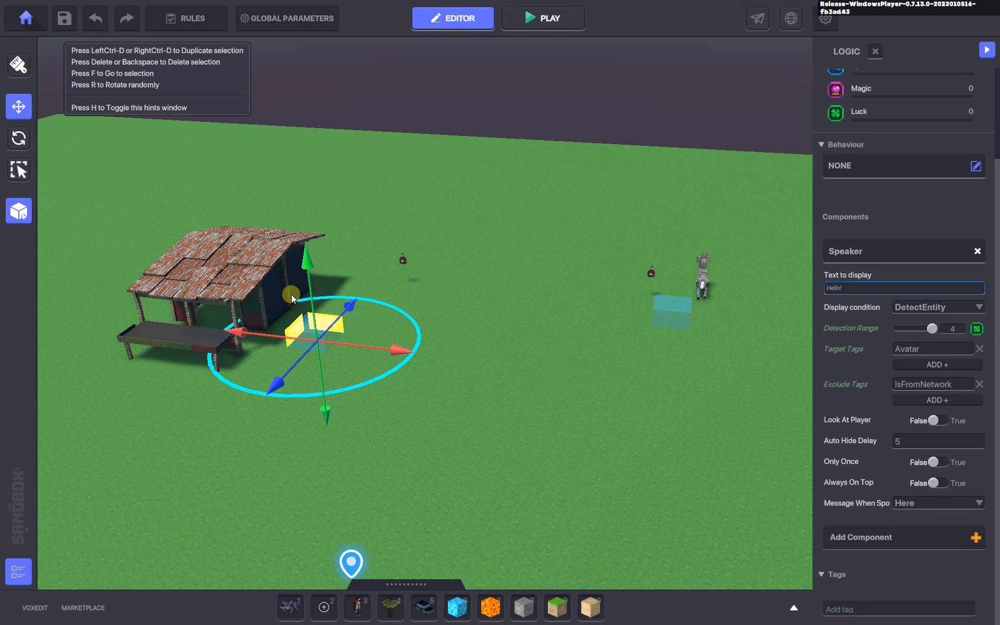
{"action": "mouse_move", "coordinate": [819, 504]}
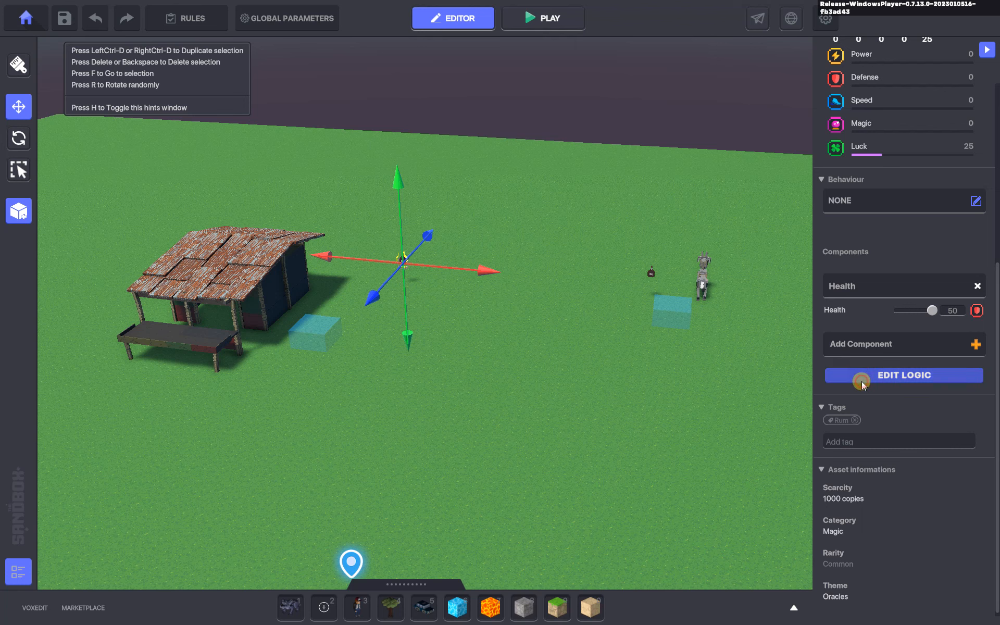
Step: Expand the hut rum bottle's full Health logic, then deselect to the plain scene
{"action": "left_click", "coordinate": [904, 375]}
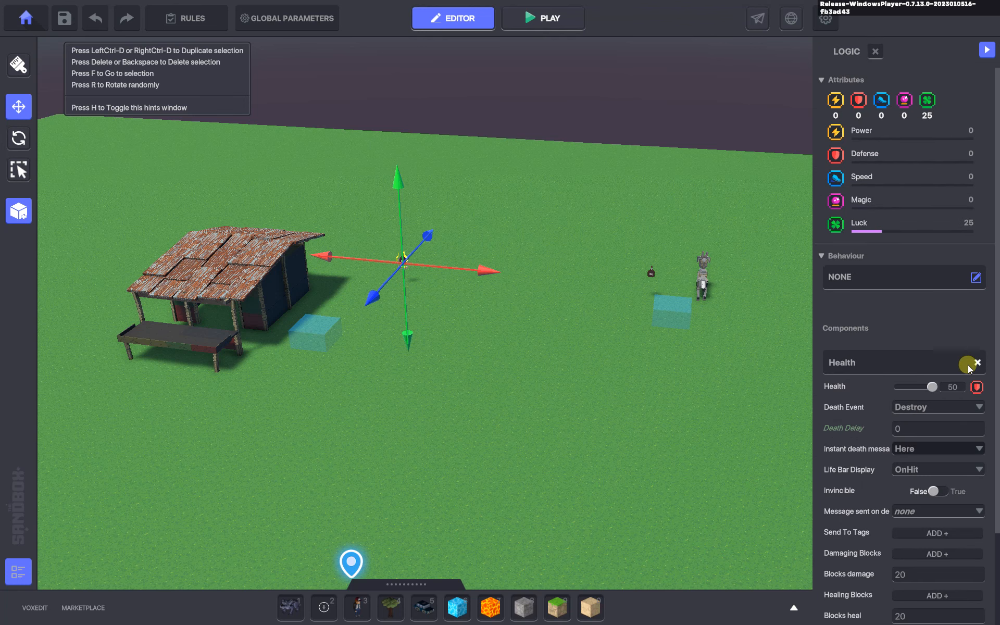
{"action": "mouse_move", "coordinate": [916, 455]}
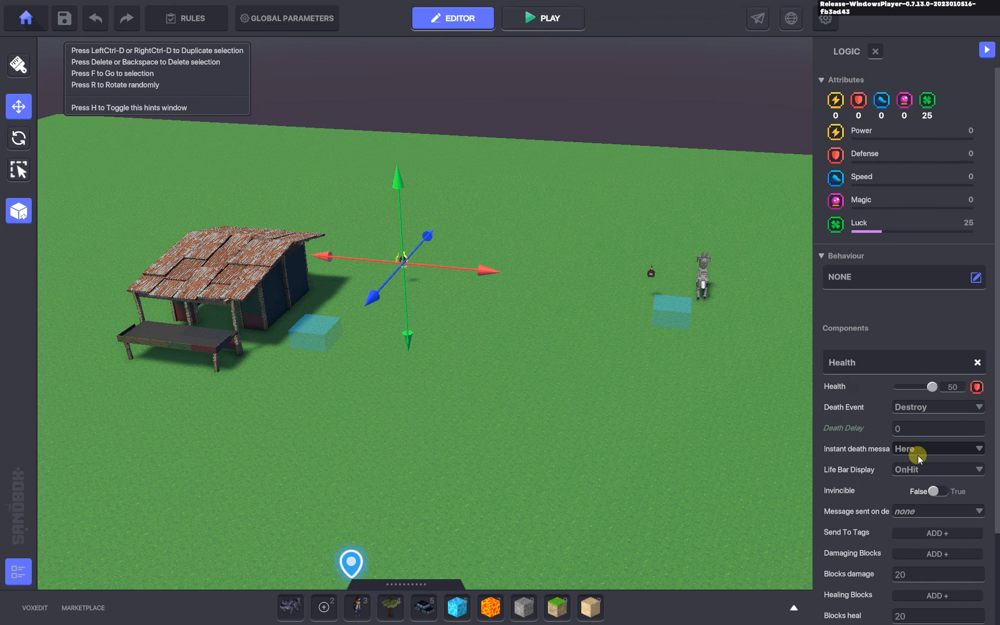
{"action": "left_click", "coordinate": [546, 18]}
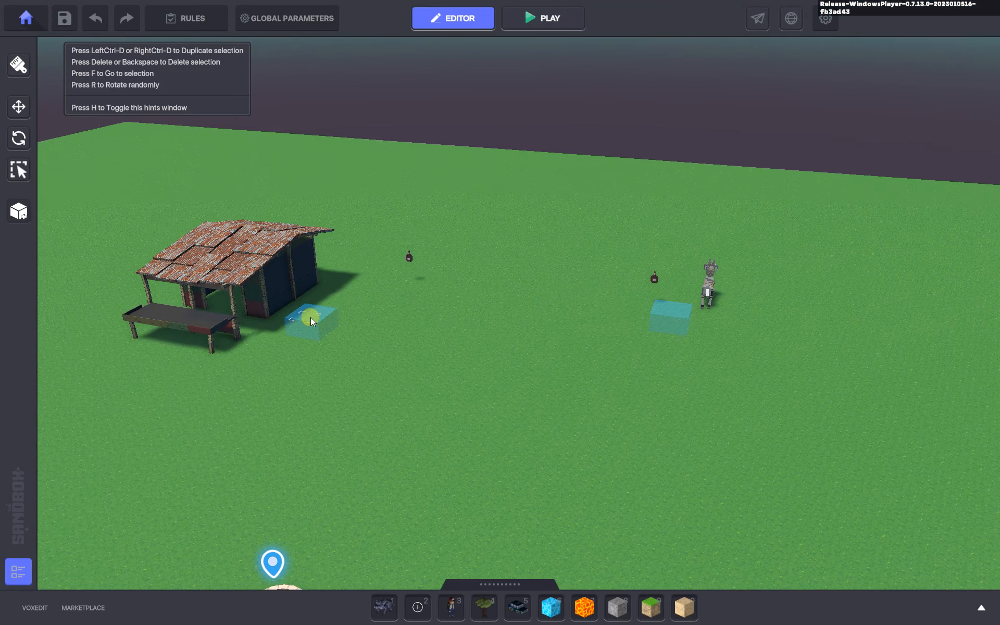
Step: Change the POI quest's counter type from Deaths to CollectedObjects tagged Rum
{"action": "left_click", "coordinate": [185, 18]}
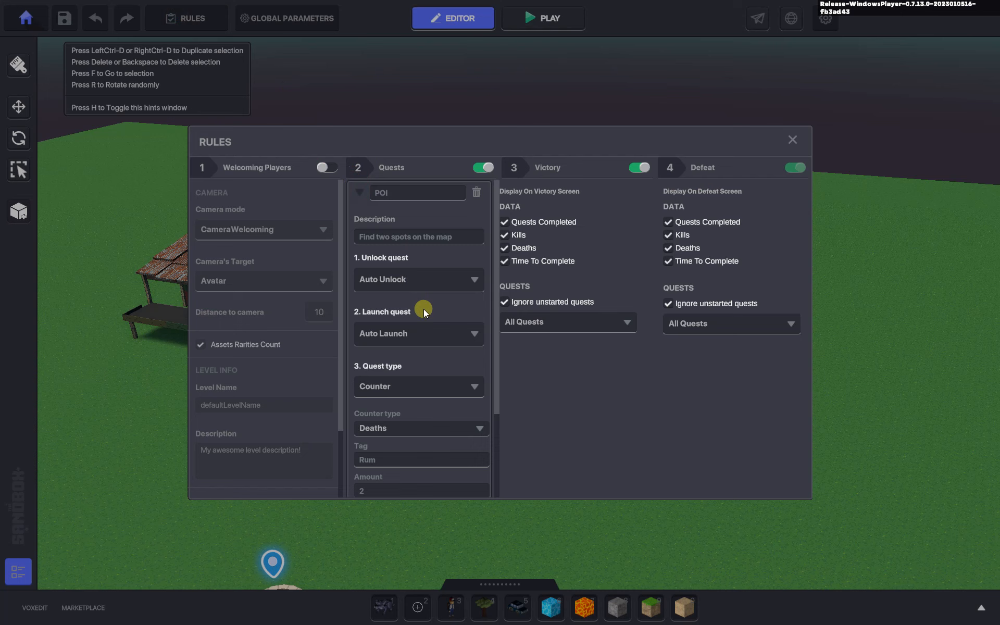
{"action": "left_click", "coordinate": [421, 428]}
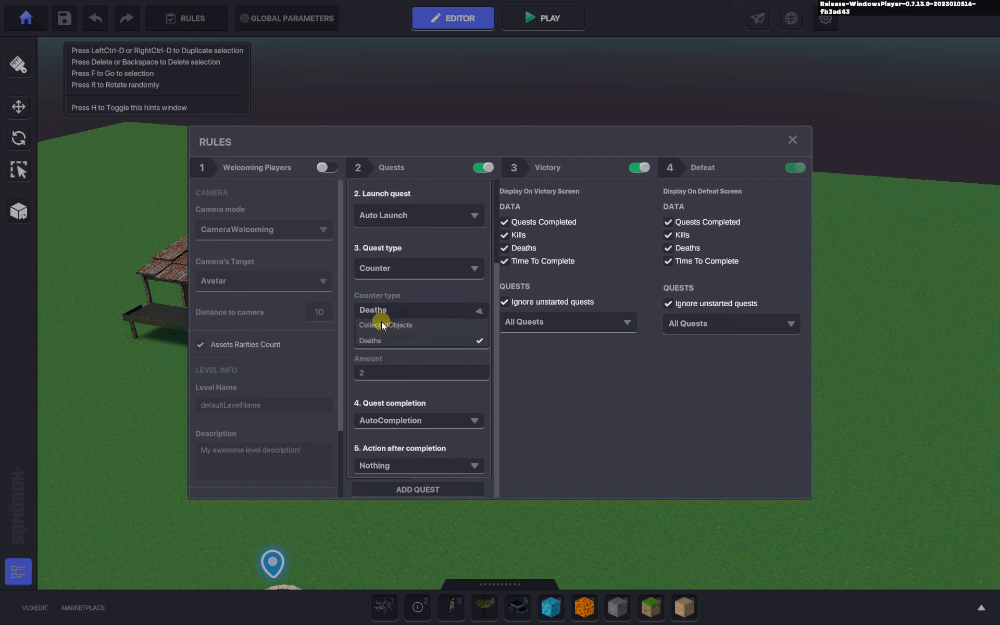
{"action": "left_click", "coordinate": [385, 325]}
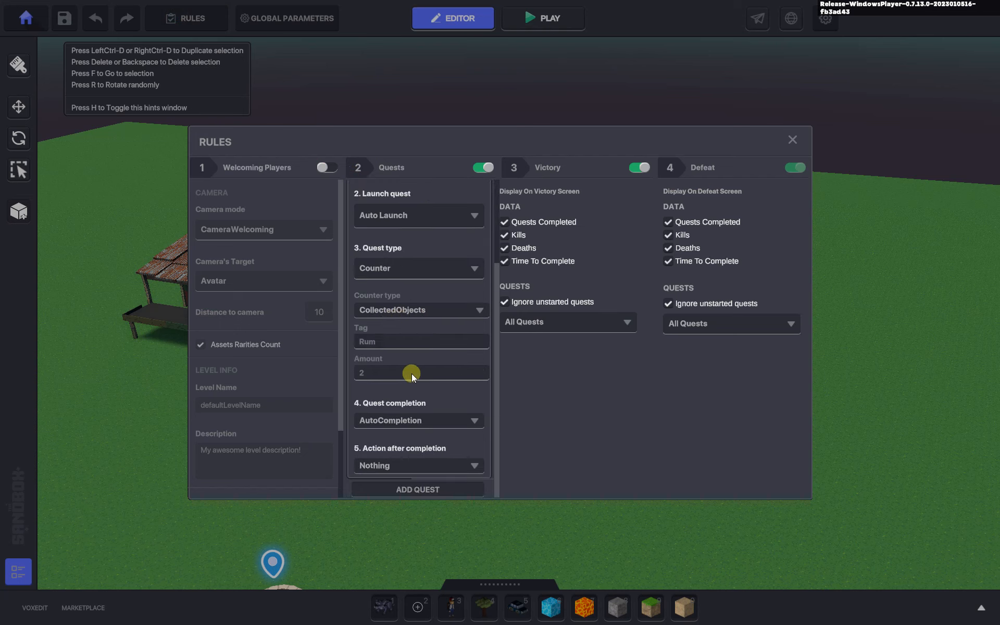
{"action": "mouse_move", "coordinate": [806, 136]}
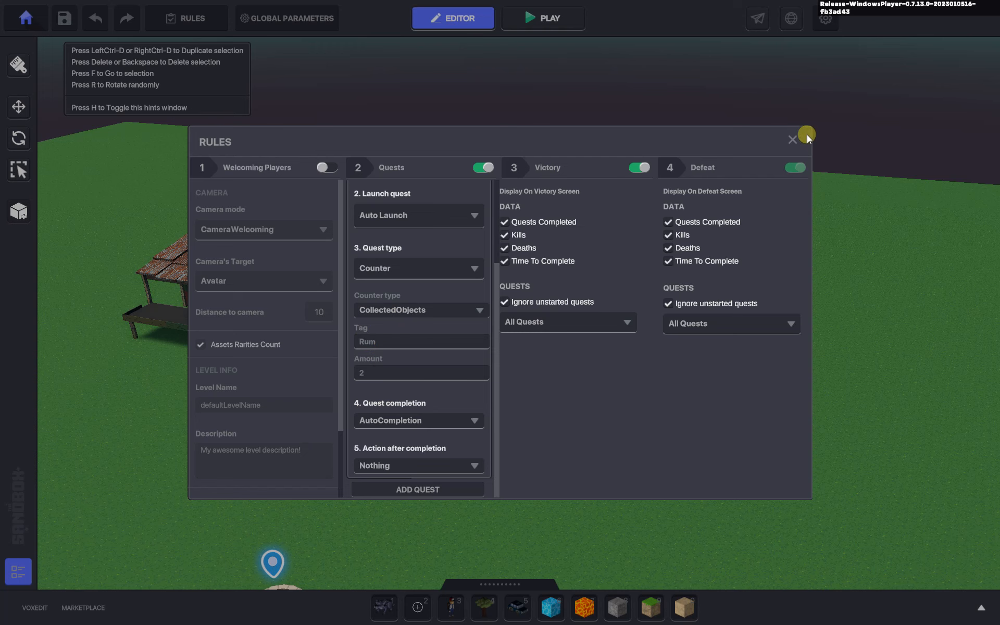
{"action": "left_click", "coordinate": [792, 139]}
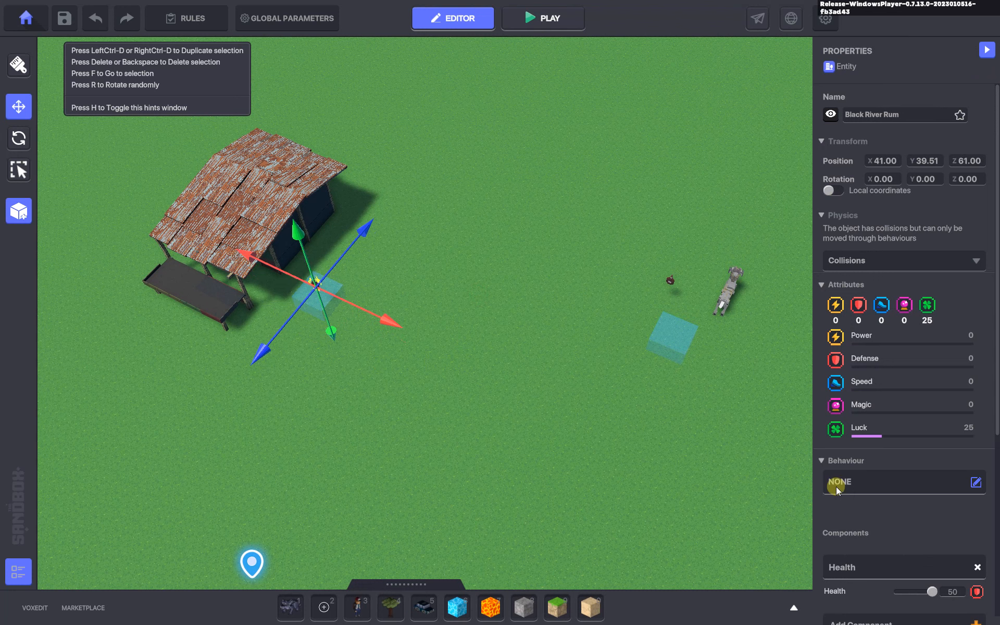
Step: Review the hut bottle's Collectible component, then select the empty trigger marker beside the donkey
{"action": "scroll", "scroll_direction": "down", "scroll_amount": 3}
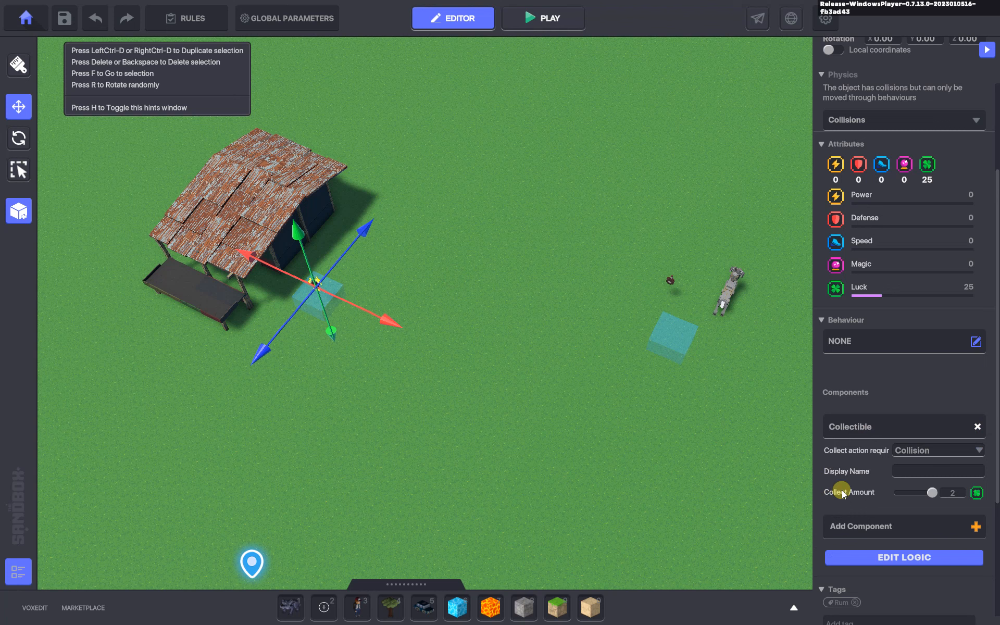
{"action": "scroll", "scroll_direction": "down", "scroll_amount": 3}
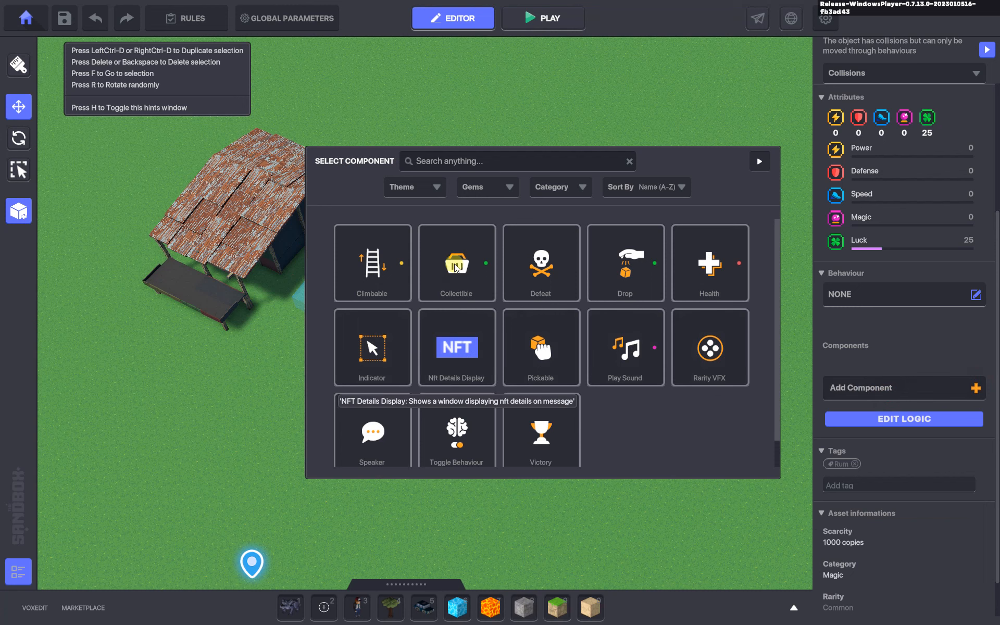
{"action": "left_click", "coordinate": [456, 263]}
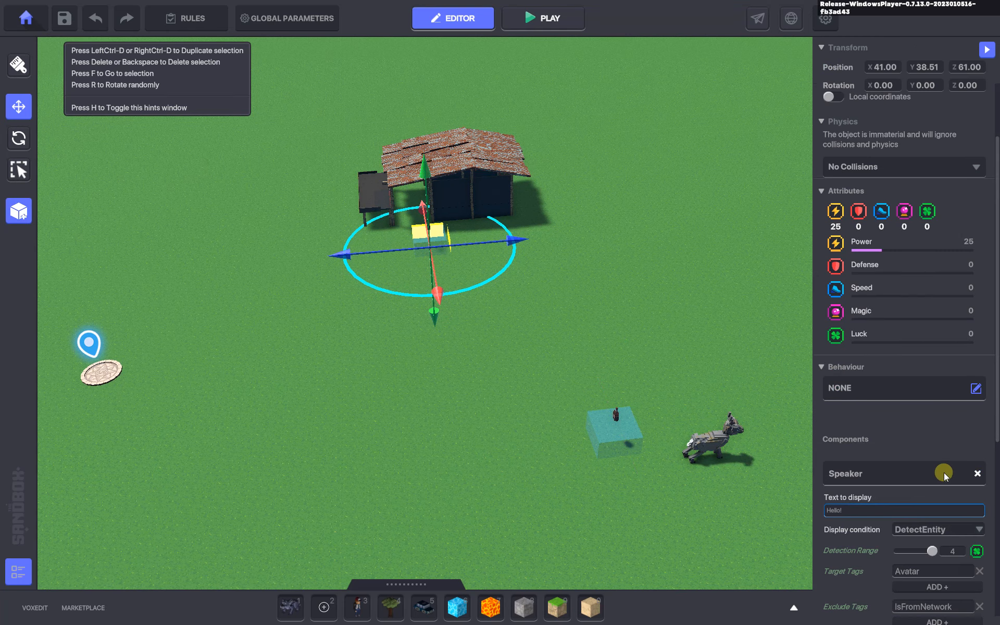
{"action": "left_click", "coordinate": [977, 473]}
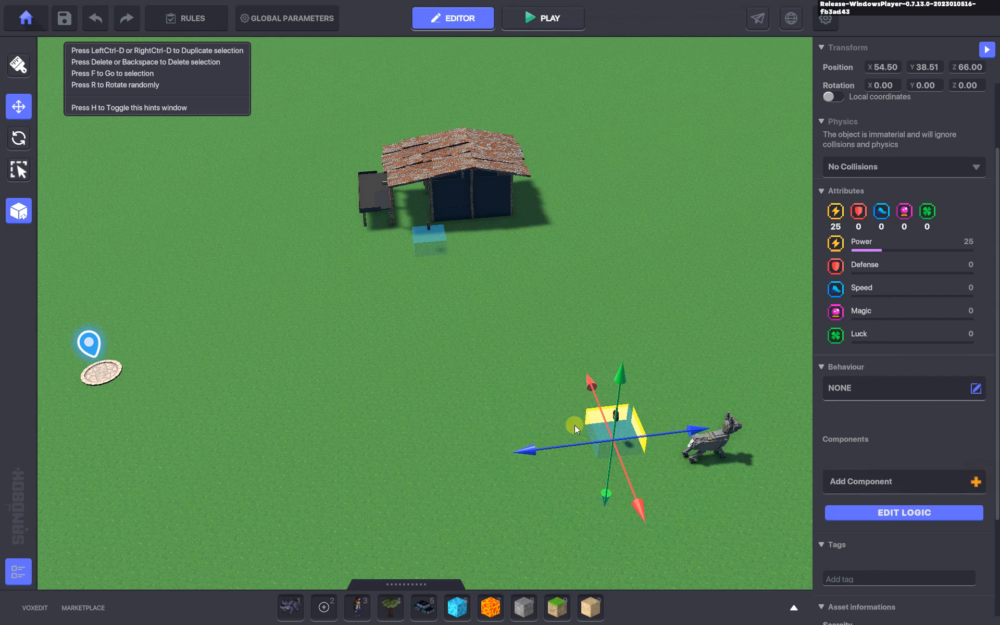
Step: Add a Rarity VFX component to the hut trigger marker and launch a playtest
{"action": "left_click", "coordinate": [903, 481]}
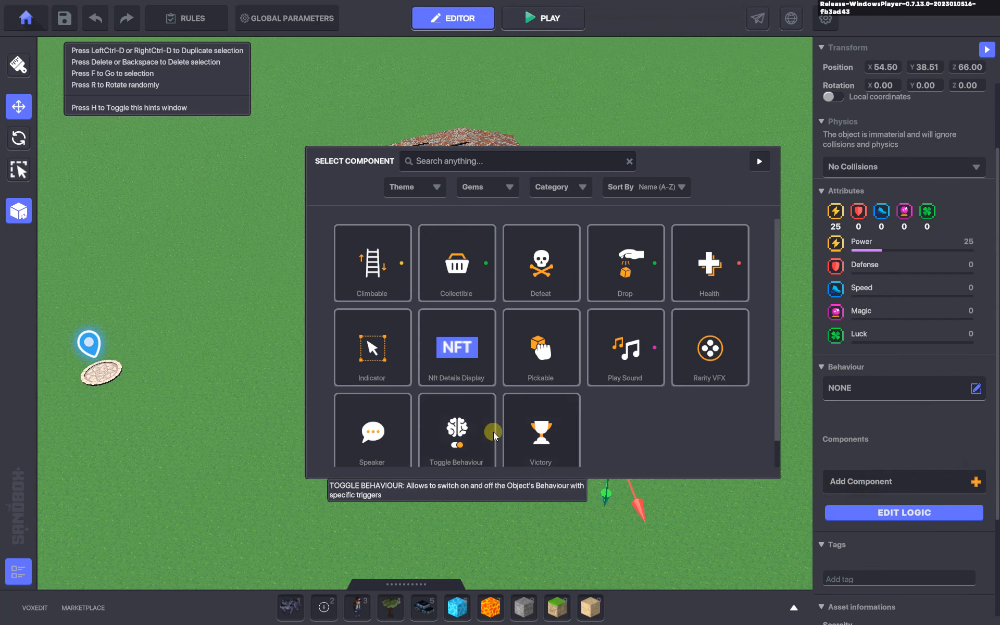
{"action": "left_click", "coordinate": [710, 348]}
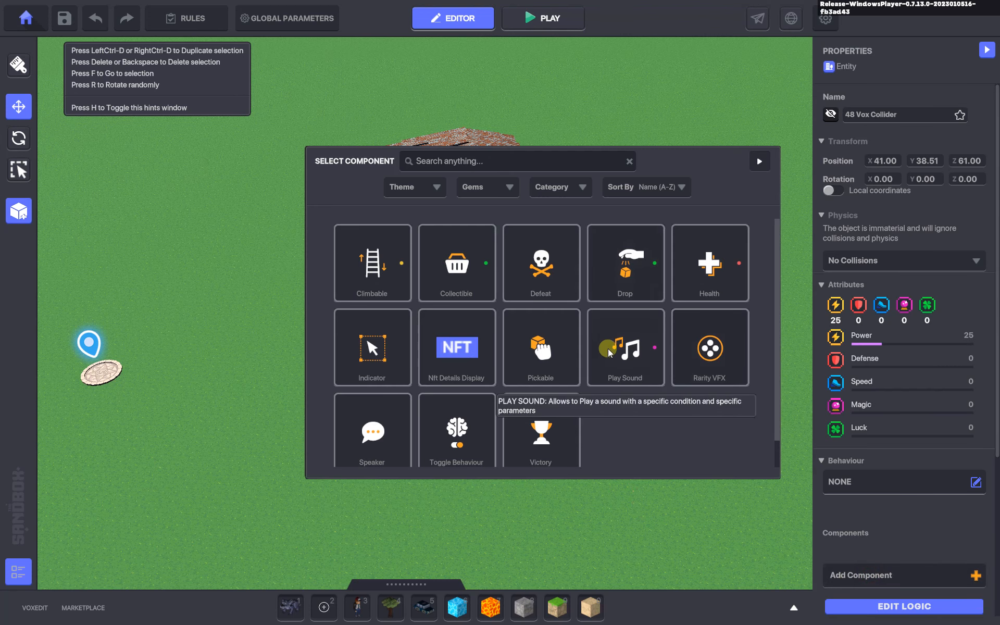
{"action": "left_click", "coordinate": [710, 348]}
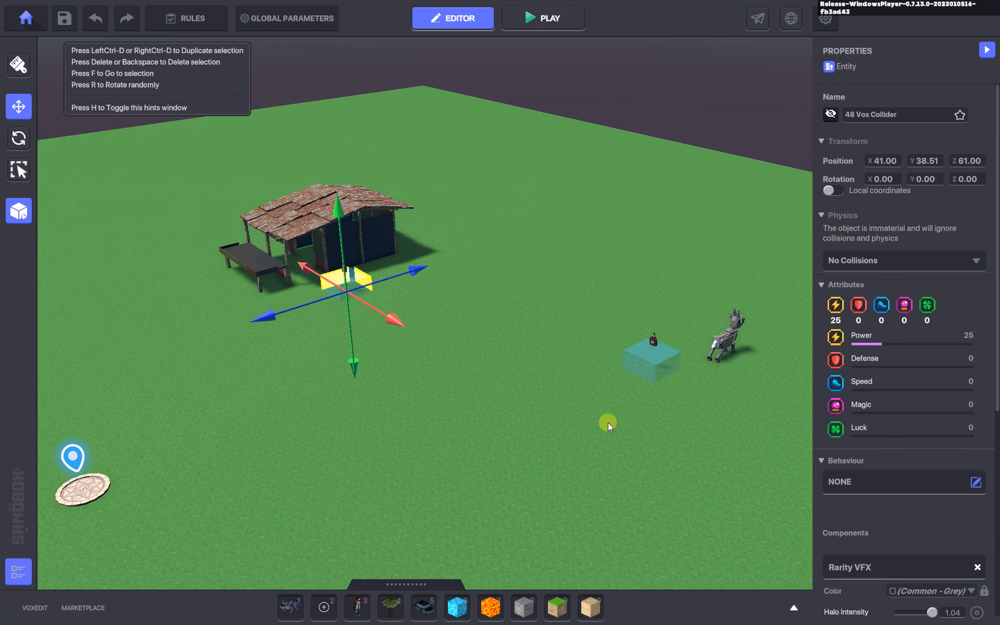
{"action": "left_click", "coordinate": [543, 17]}
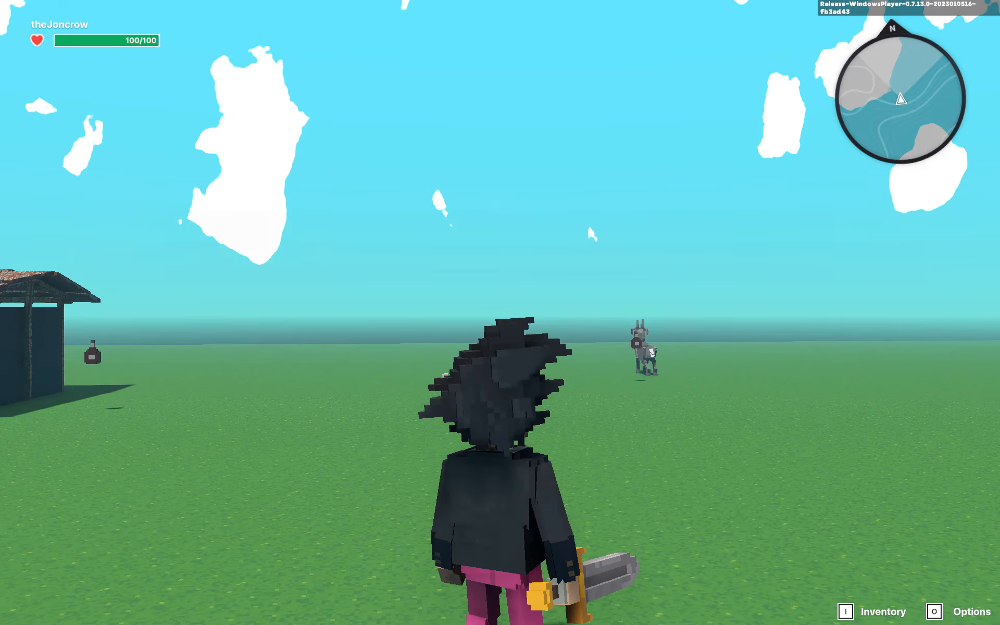